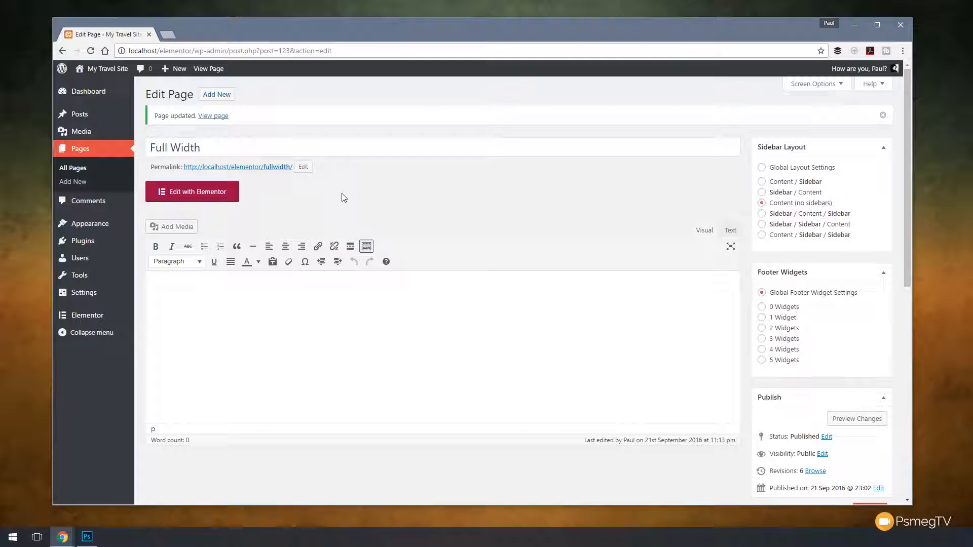
Launch the Elementor visual editor for the Full Width page.
left_click(193, 192)
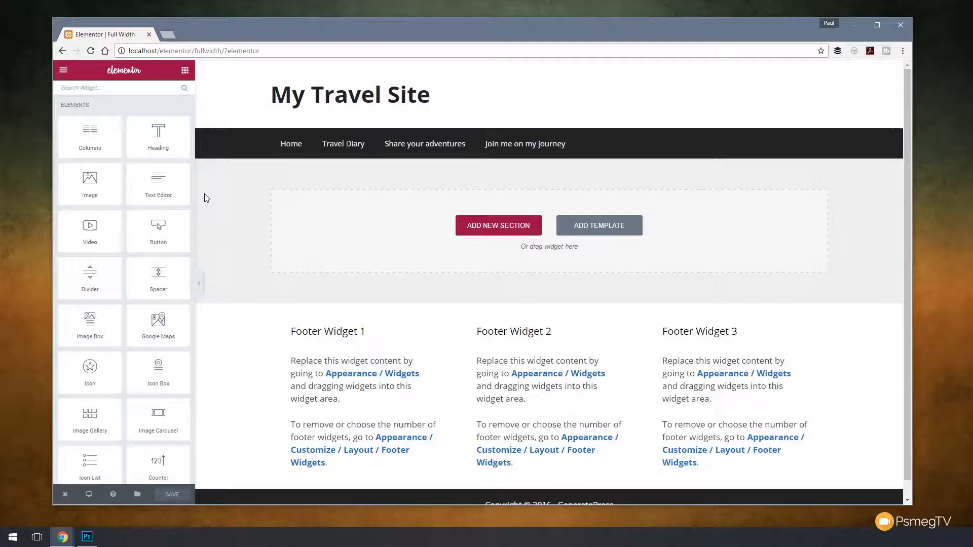
mouse_move(215, 233)
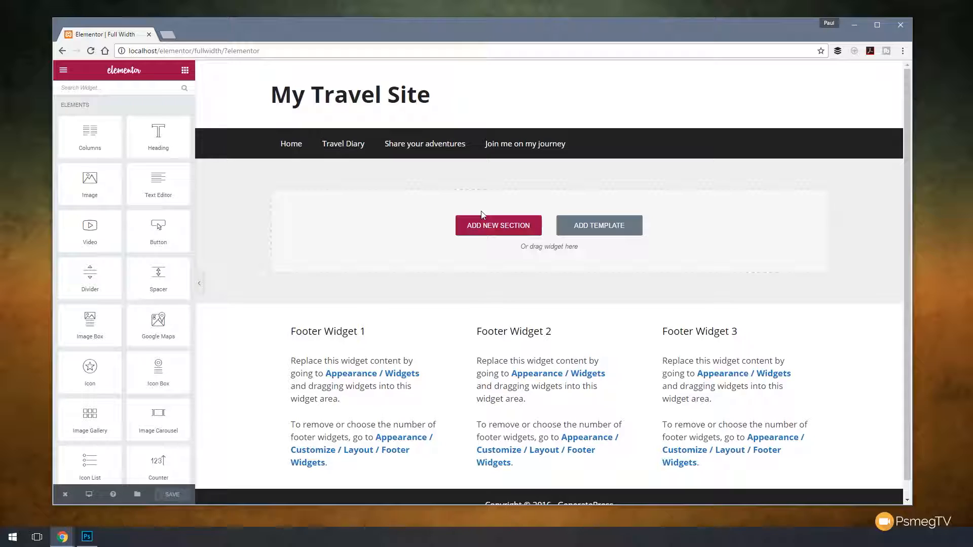
mouse_move(325, 180)
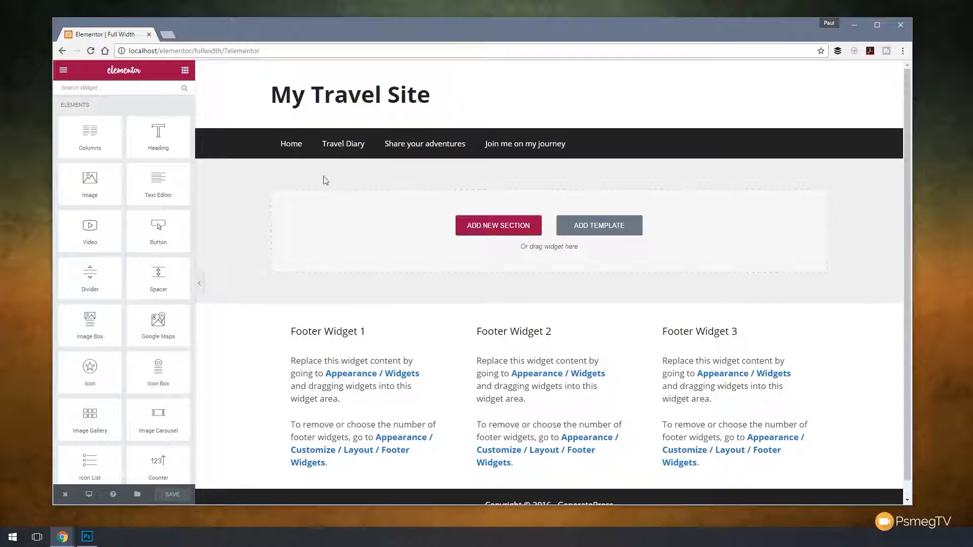
Add a new single-column section at the top of the page content.
left_click(498, 225)
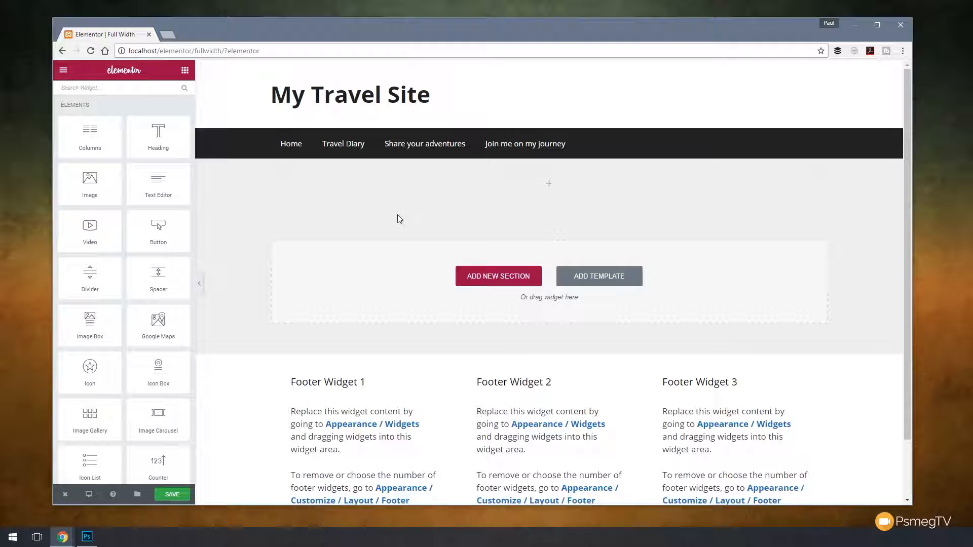
mouse_move(108, 200)
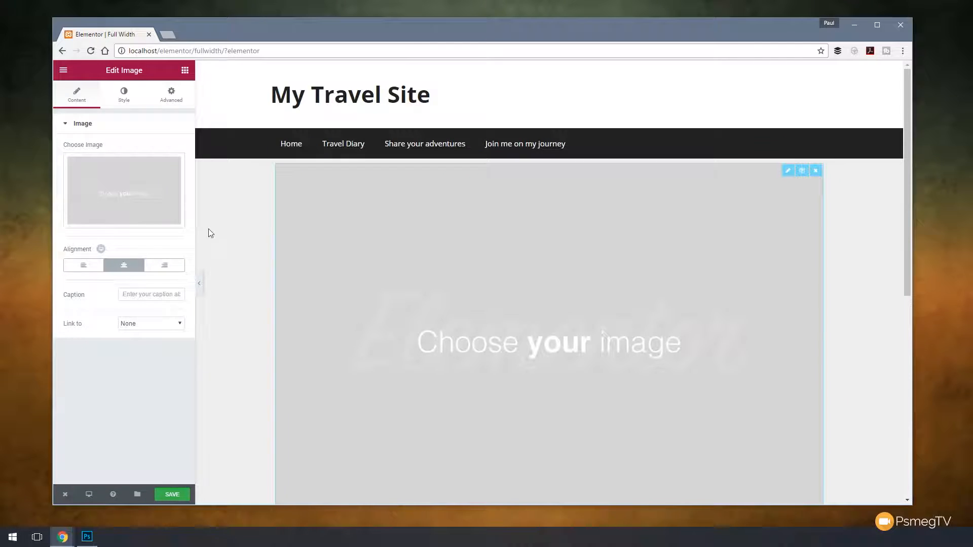
Insert the lake-and-mountain photo from the Media Library into the image widget.
left_click(123, 191)
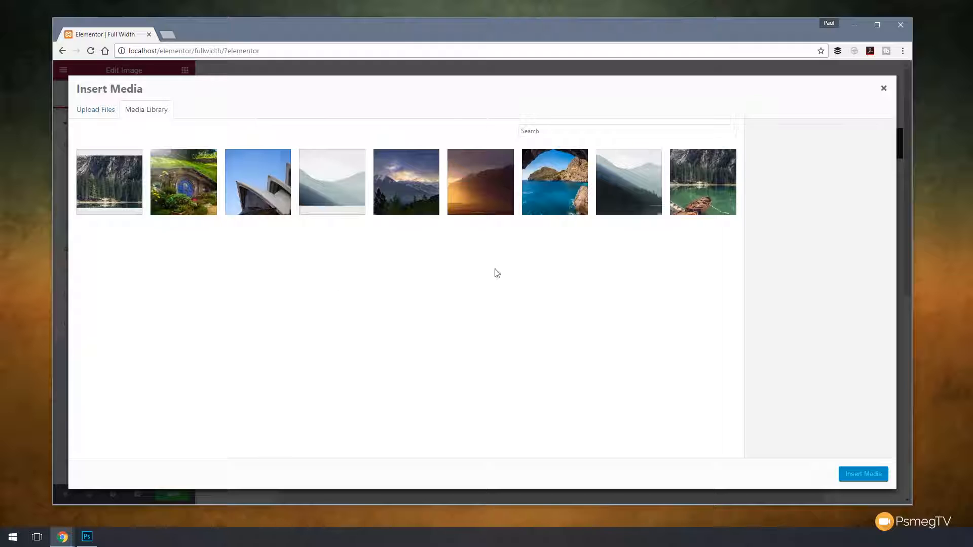
left_click(109, 181)
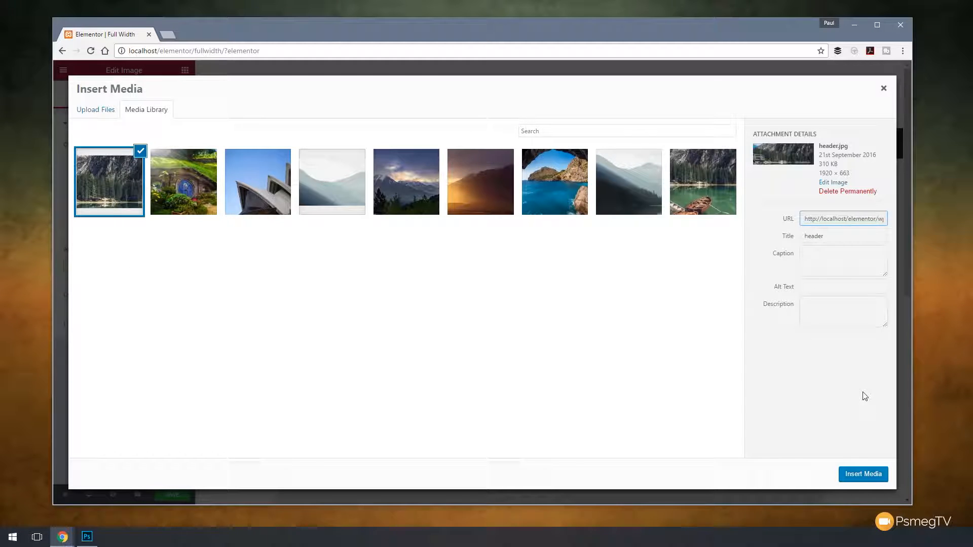
left_click(864, 474)
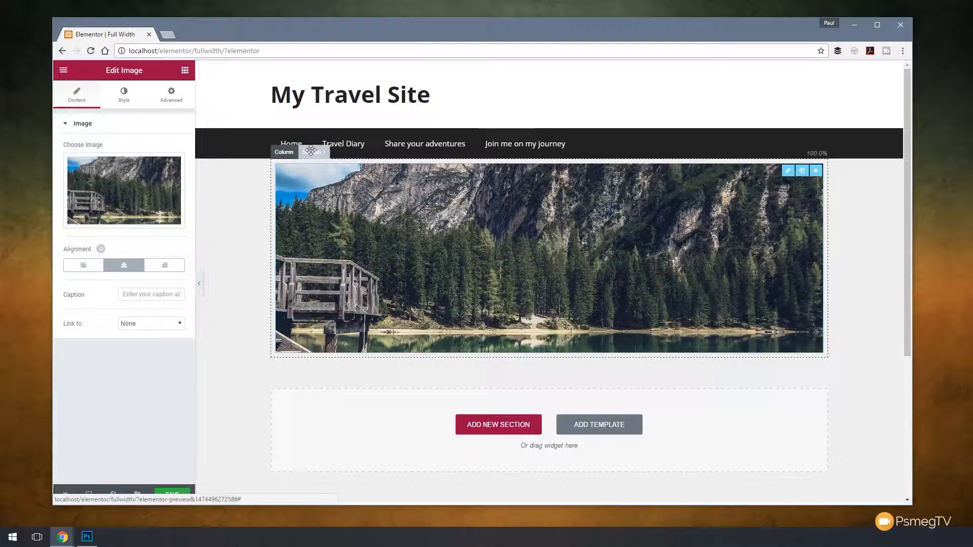
Turn on Stretch Section and set the section's Content Width to Full Width.
left_click(310, 152)
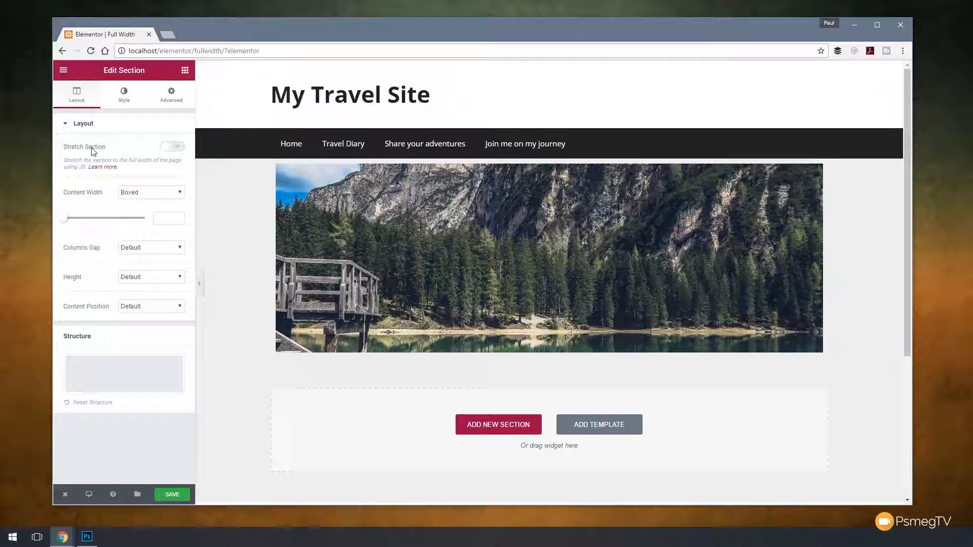
mouse_move(154, 159)
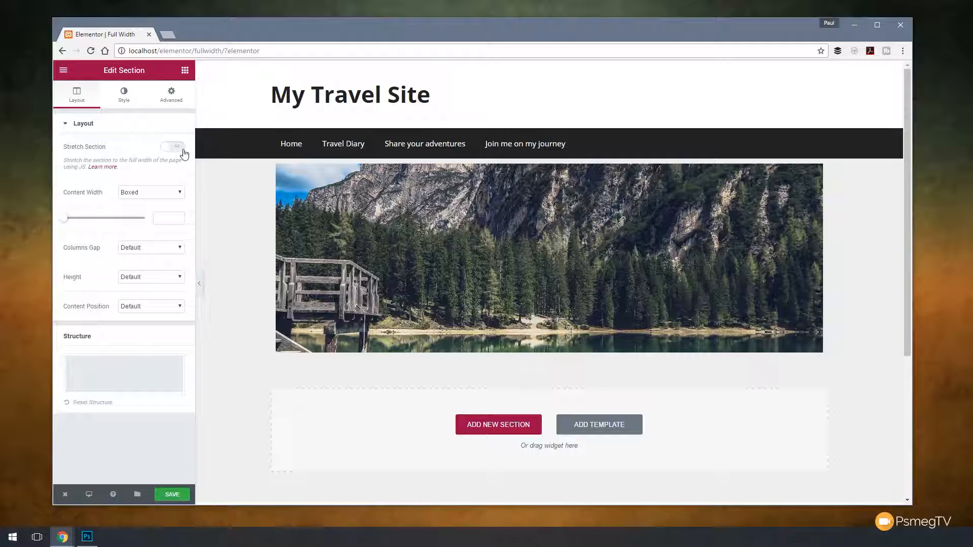
left_click(172, 146)
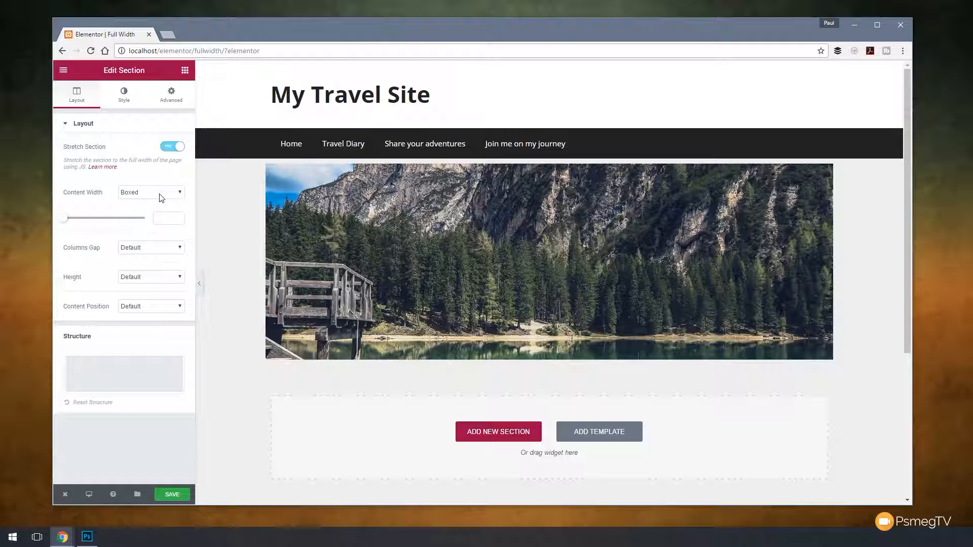
left_click(150, 193)
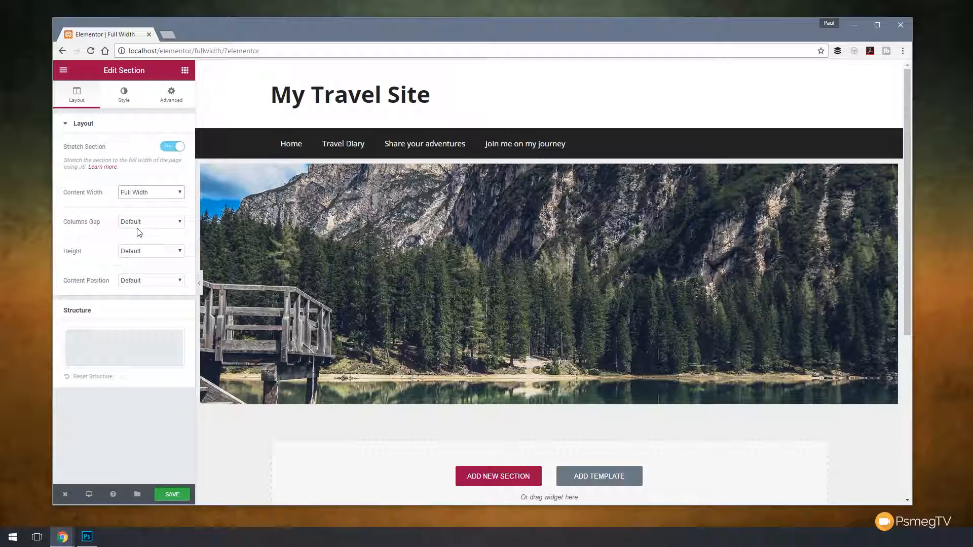
Set Columns Gap to No Gap so the photo runs edge to edge, and save the page.
left_click(150, 221)
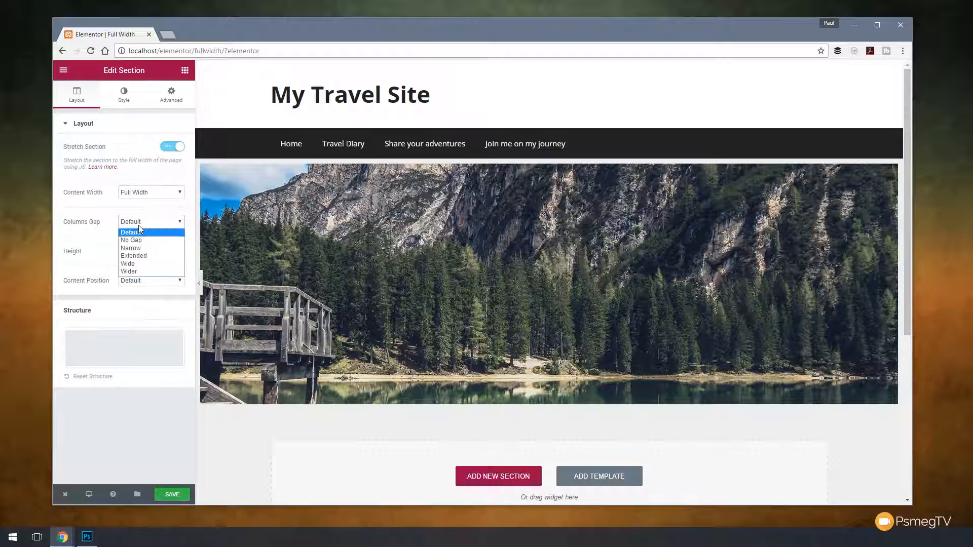
left_click(131, 240)
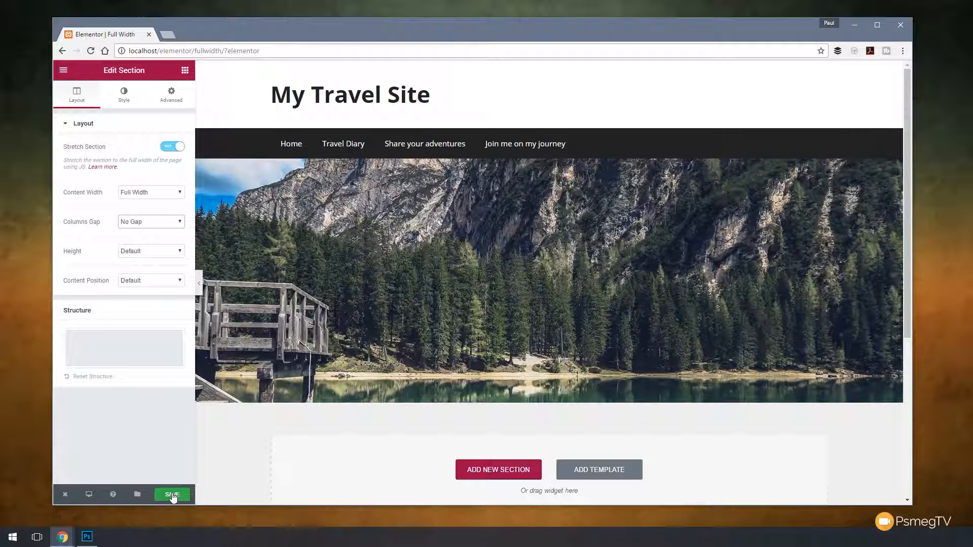
left_click(171, 495)
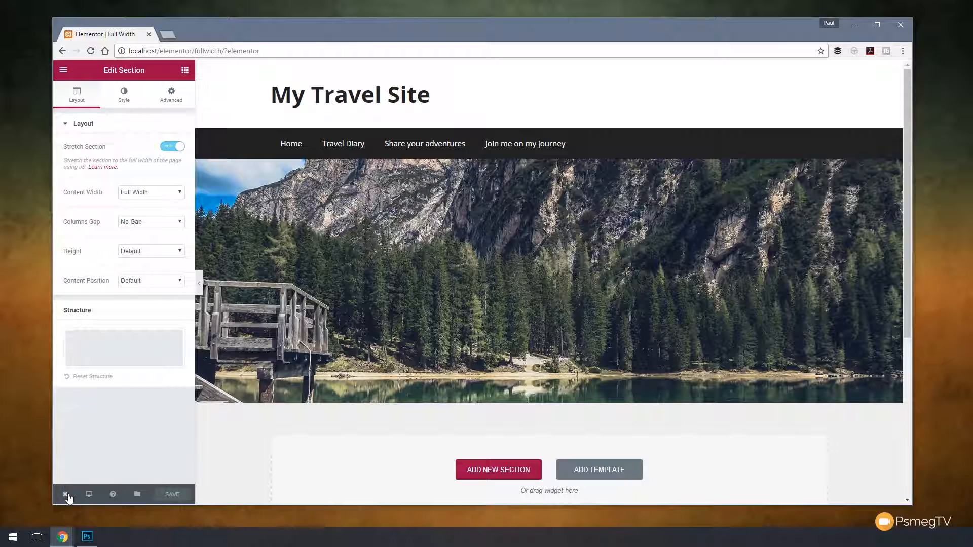
View the live page in a new tab, test narrower and wider window widths, and return to the editor.
left_click(67, 495)
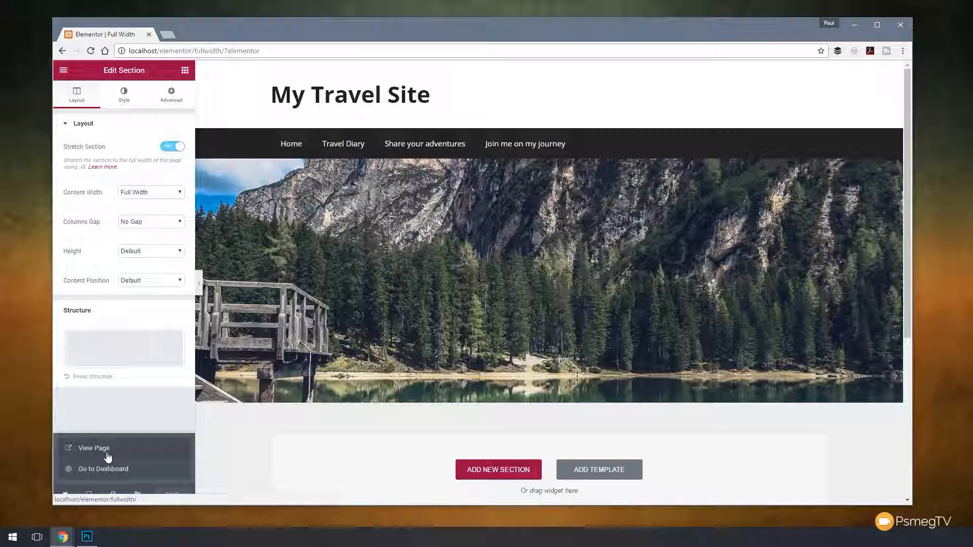
left_click(93, 448)
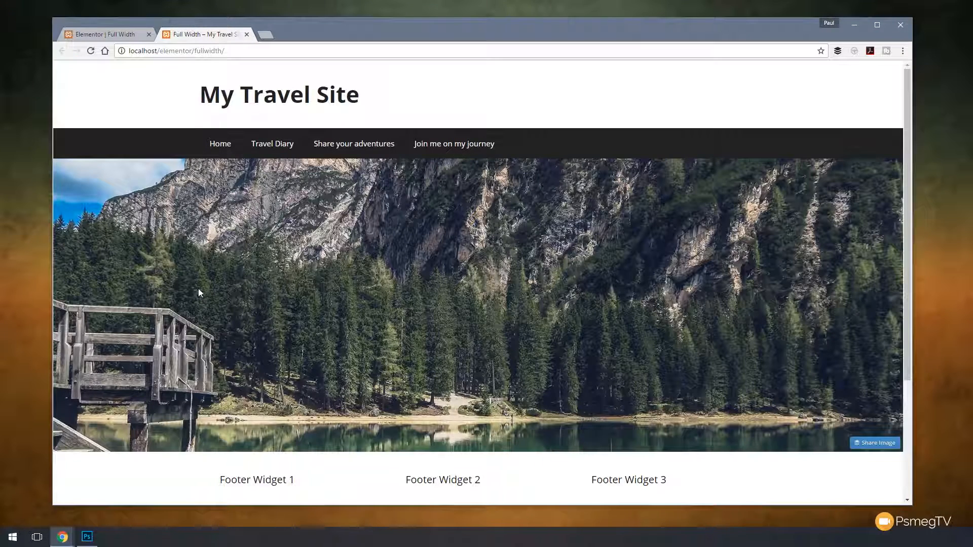
mouse_move(530, 310)
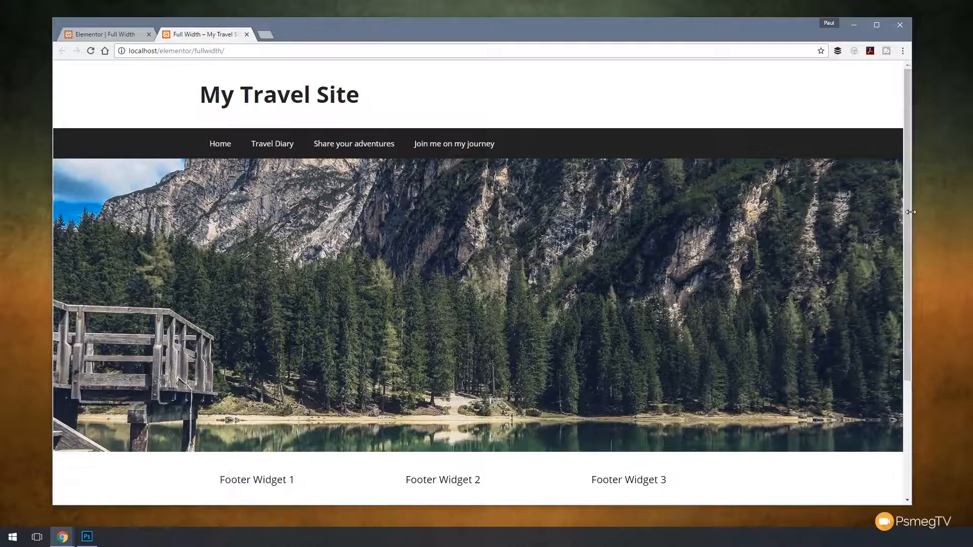
left_click_drag(910, 212, 614, 234)
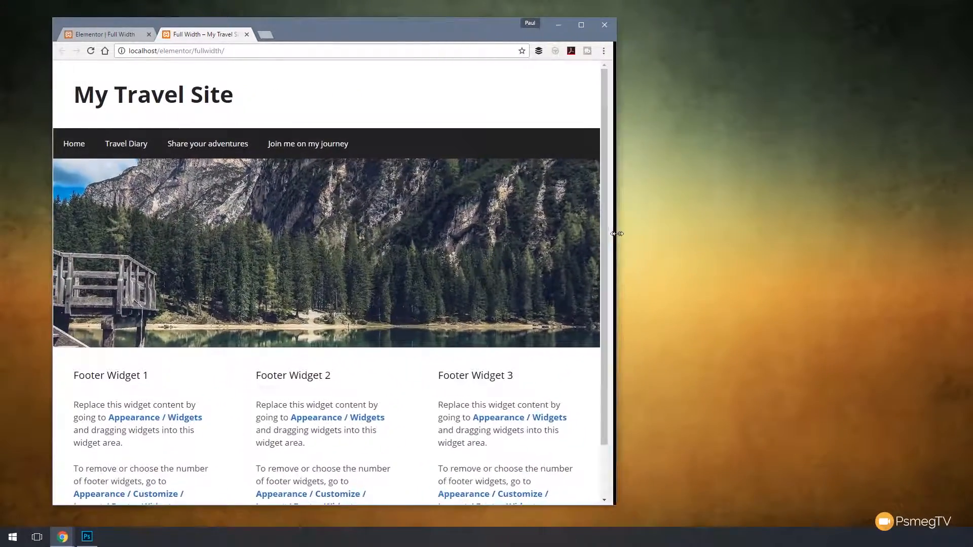
left_click_drag(615, 235, 684, 241)
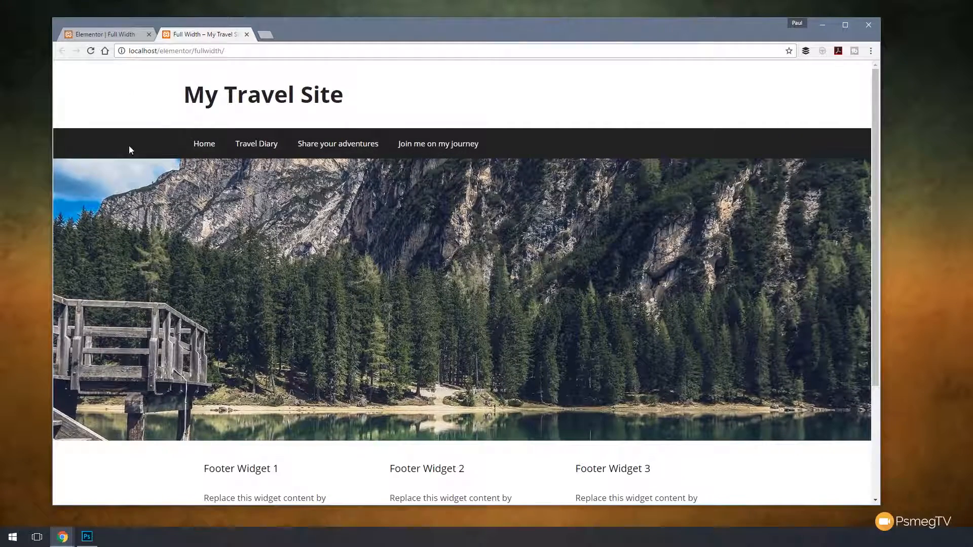
left_click(107, 34)
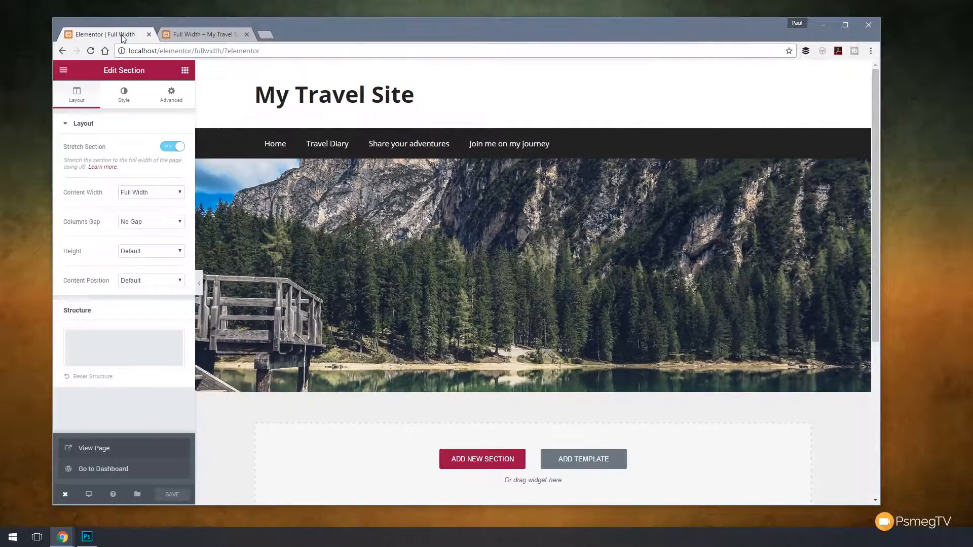